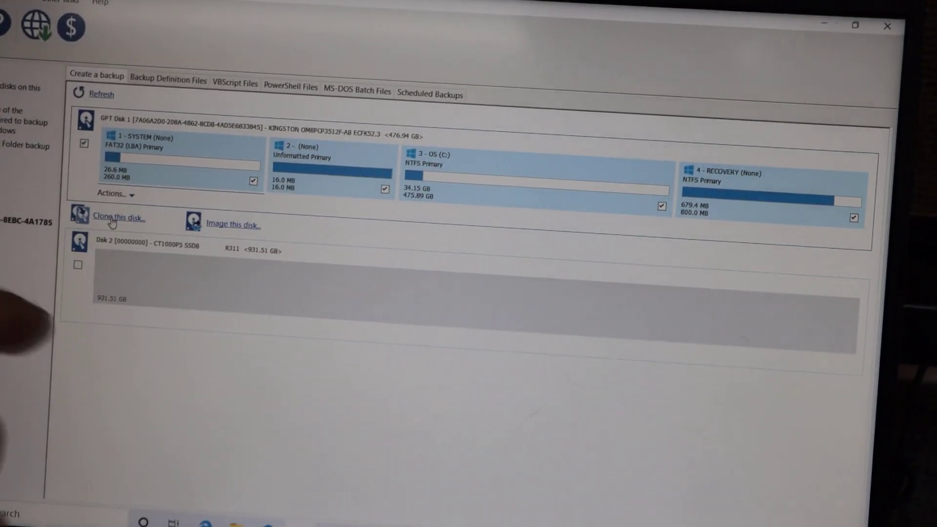
# Open the Clone wizard for the 476.94 GB KINGSTON system disk
pyautogui.click(114, 219)
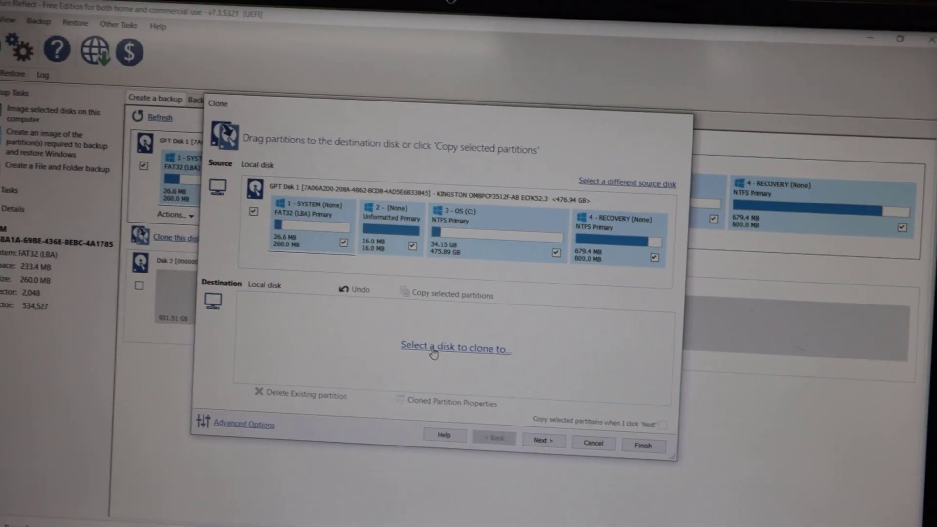
# Choose the 931.51 GB CT1000P5 drive as the clone destination, excluding the Recovery partition
pyautogui.click(456, 348)
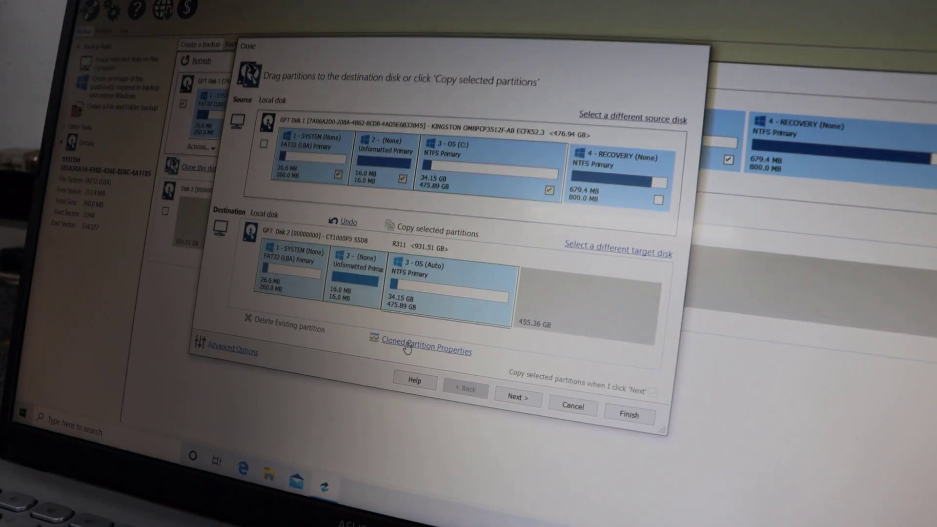
# Grow the cloned OS partition to 930.46 GB, leaving 800 MB free space
pyautogui.click(422, 350)
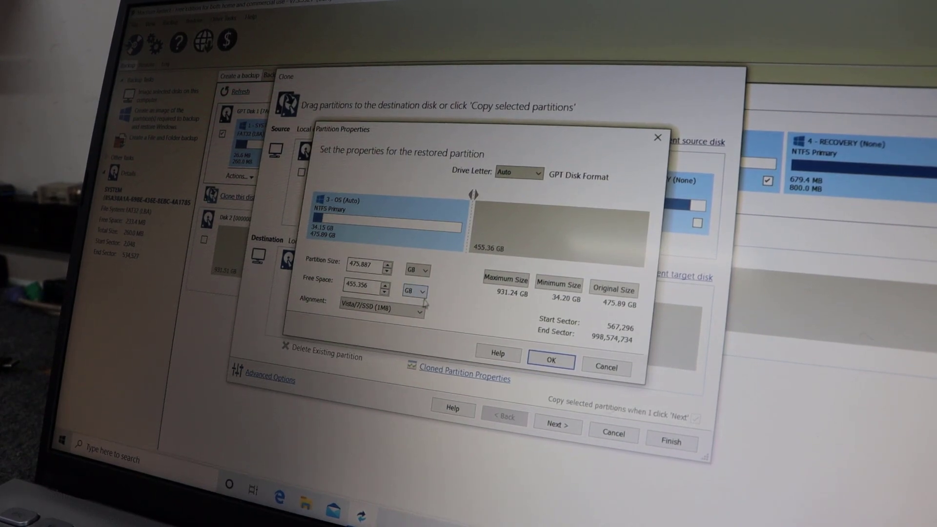
pyautogui.click(419, 291)
pyautogui.write('800')
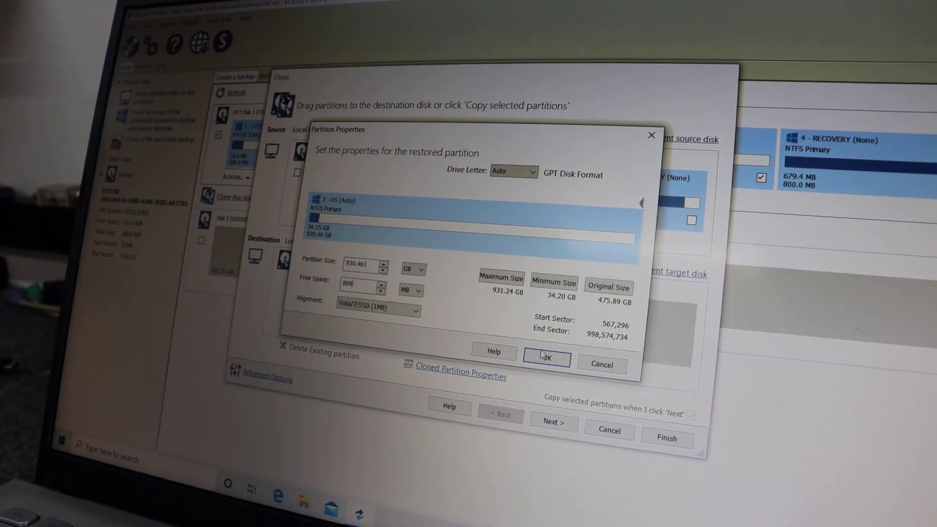
pyautogui.click(546, 359)
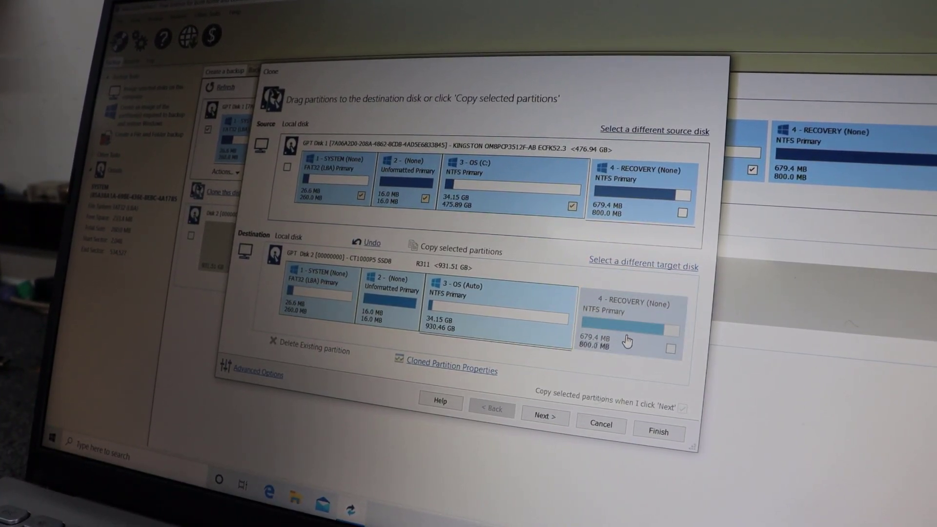
# Copy the 800 MB Recovery partition onto the Crucial drive and check its properties
pyautogui.click(680, 209)
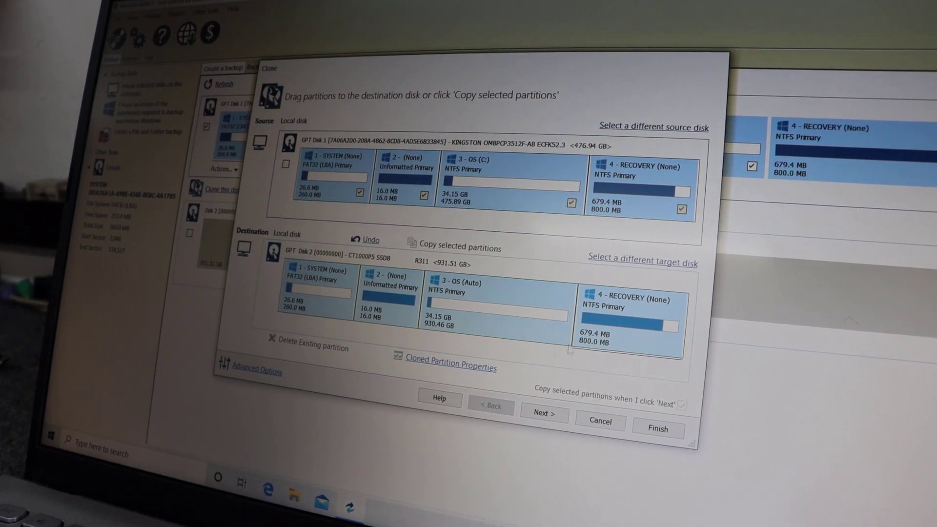
pyautogui.click(450, 366)
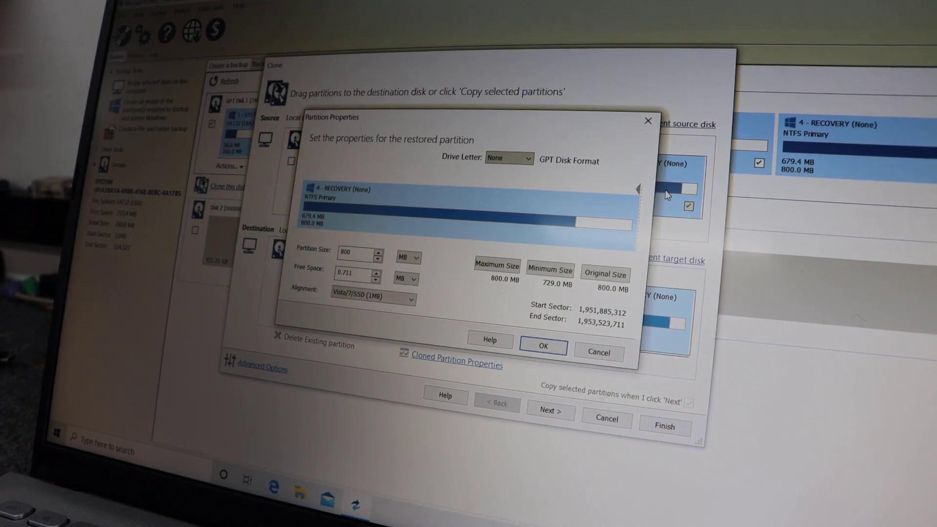
pyautogui.click(542, 346)
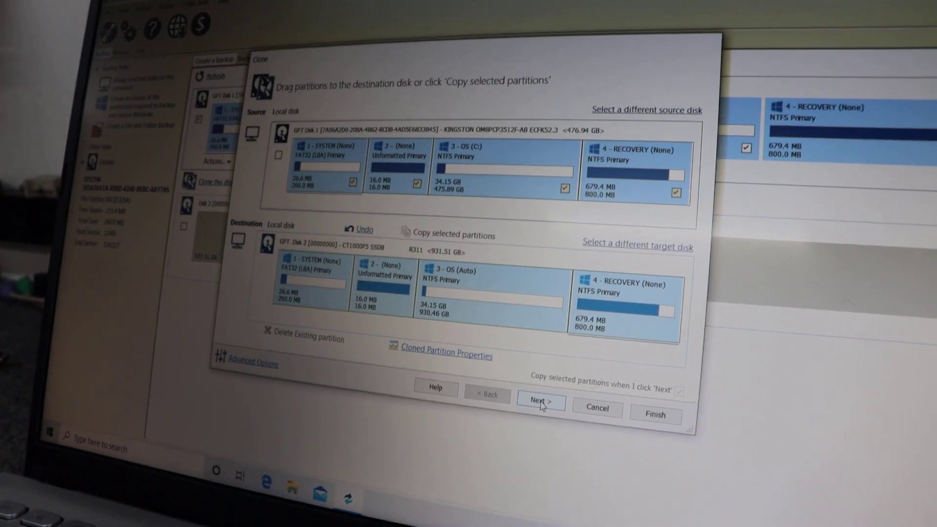
# Advance the Clone wizard to its scheduling step
pyautogui.click(540, 401)
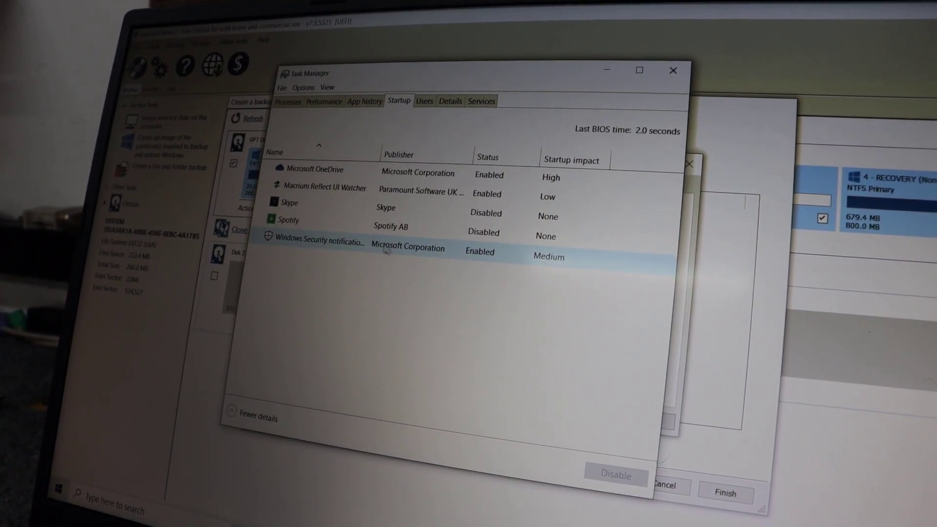
# Close Task Manager, review non-Microsoft services in System Configuration, and cancel without changes
pyautogui.click(315, 169)
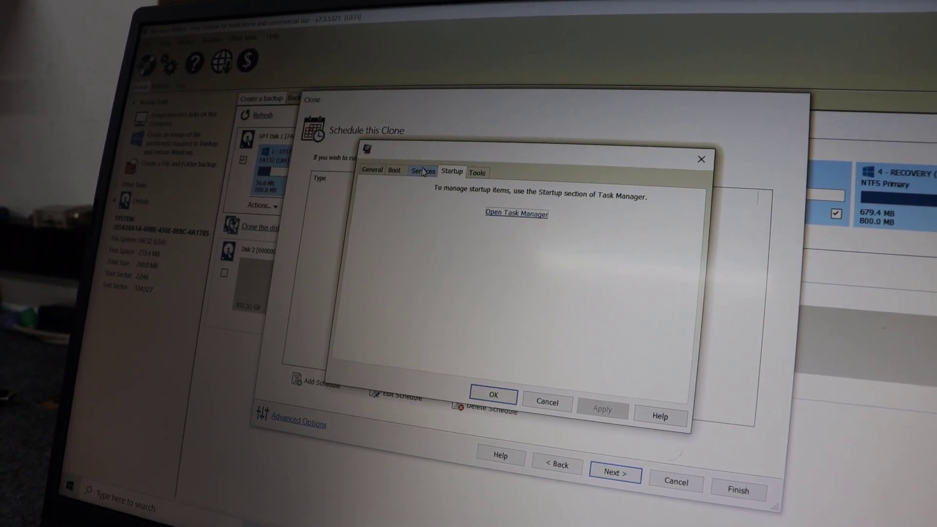
pyautogui.click(421, 172)
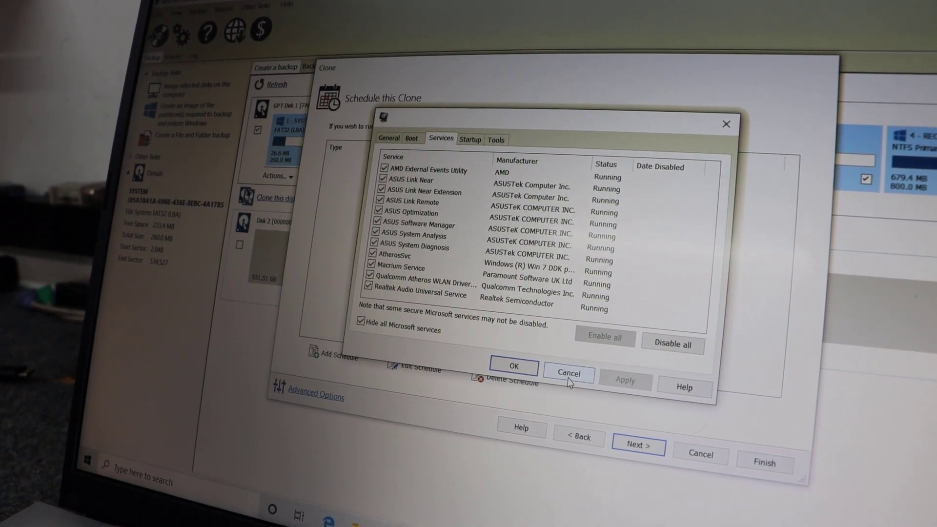
pyautogui.click(568, 373)
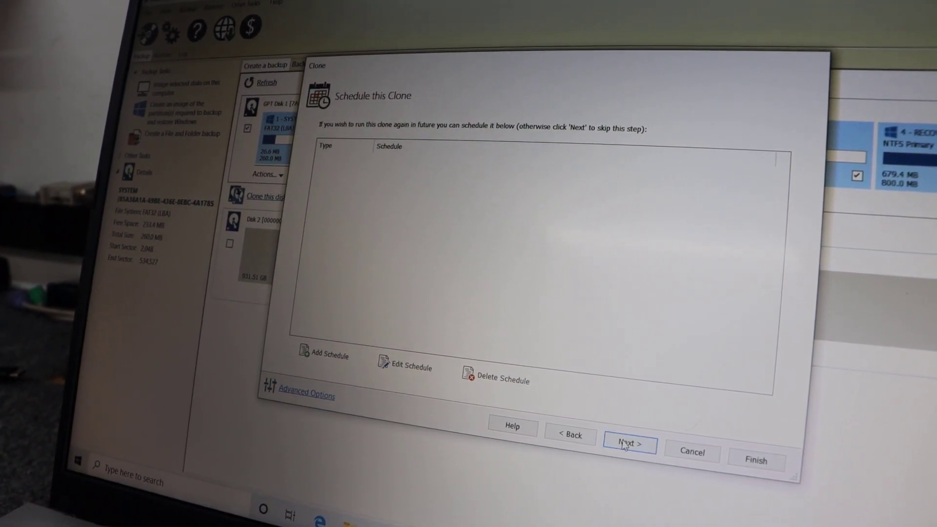
# Skip scheduling, finish the wizard, and run the clone now as 'My Clone'
pyautogui.click(628, 445)
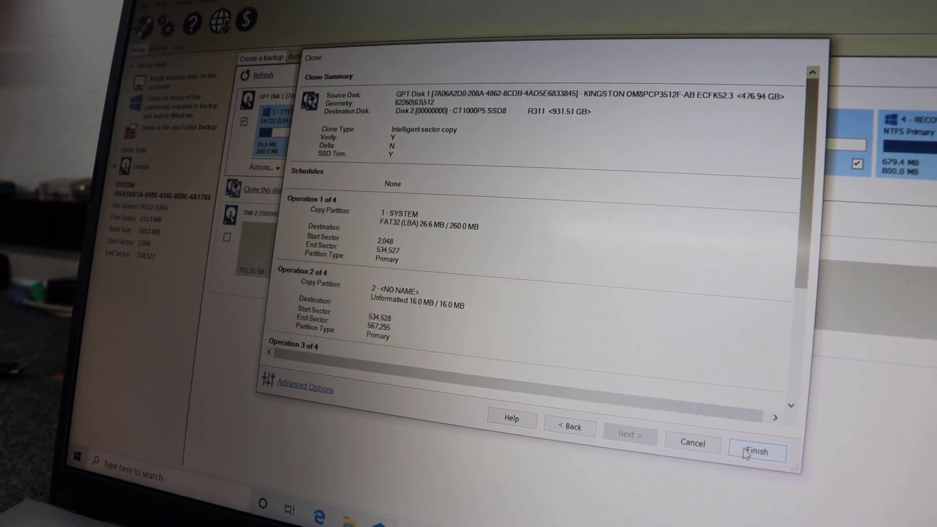
pyautogui.click(758, 452)
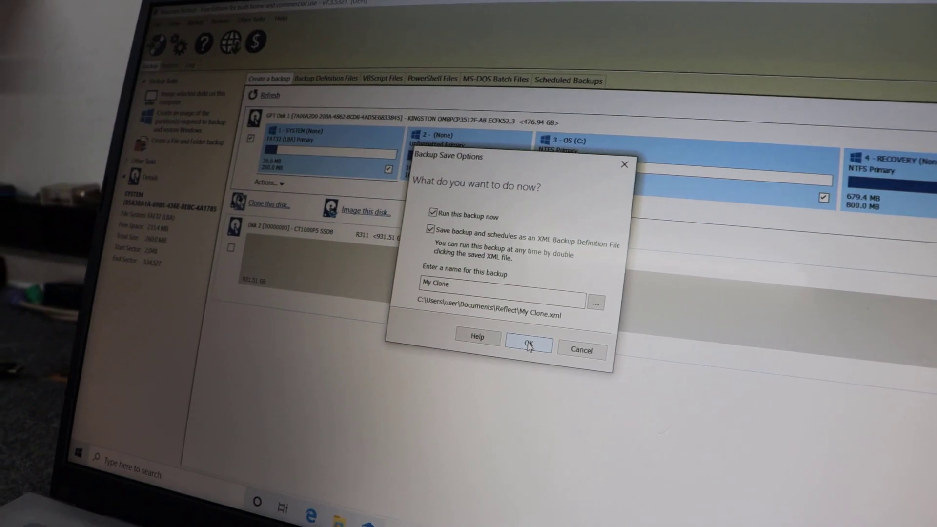
pyautogui.click(529, 347)
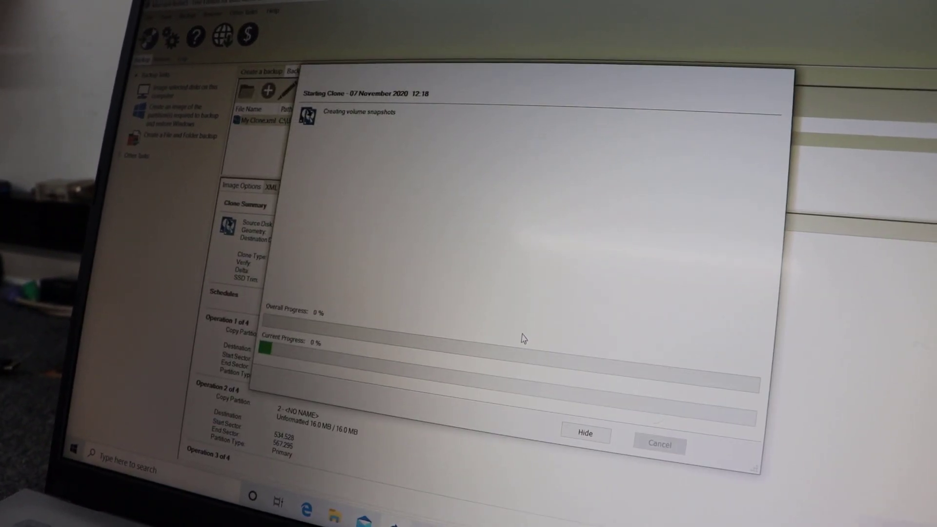